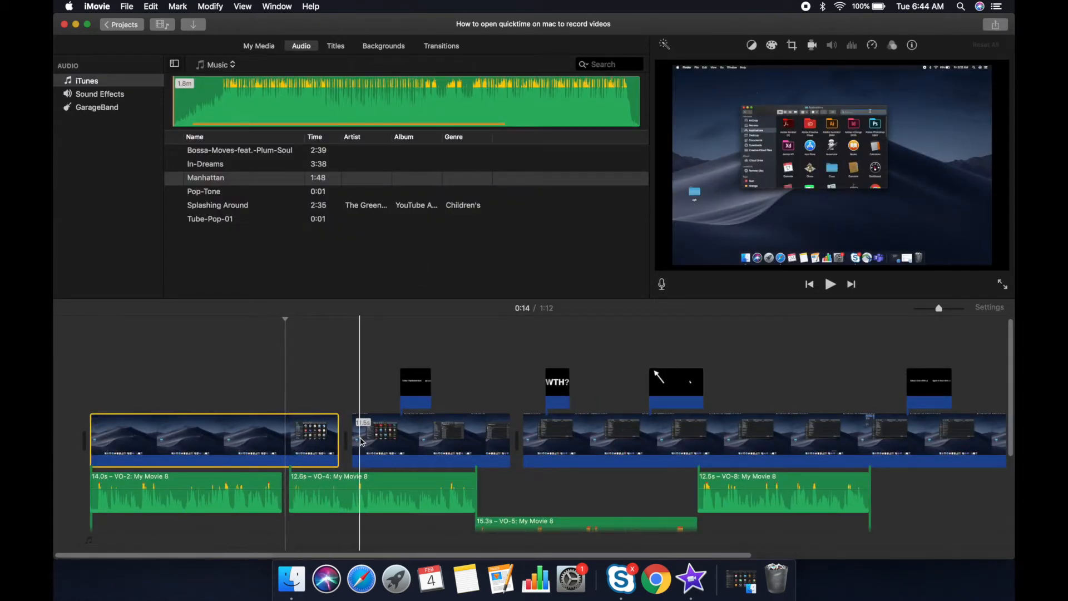
# Step: Clear the screenshot in Preview and draw a red-outlined rectangle shape
pyautogui.click(676, 388)
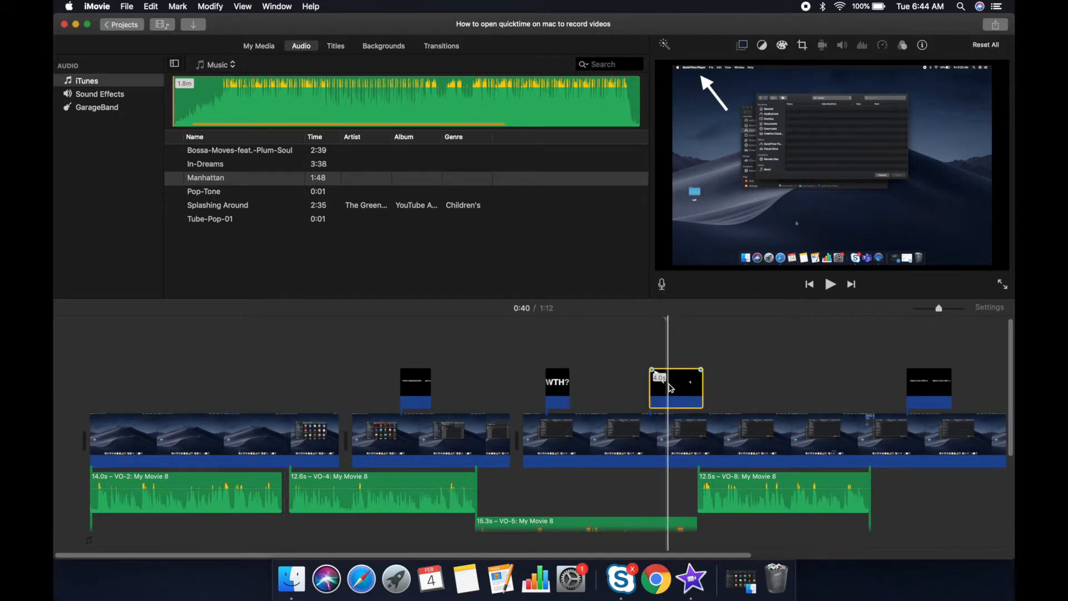
pyautogui.moveTo(671, 387)
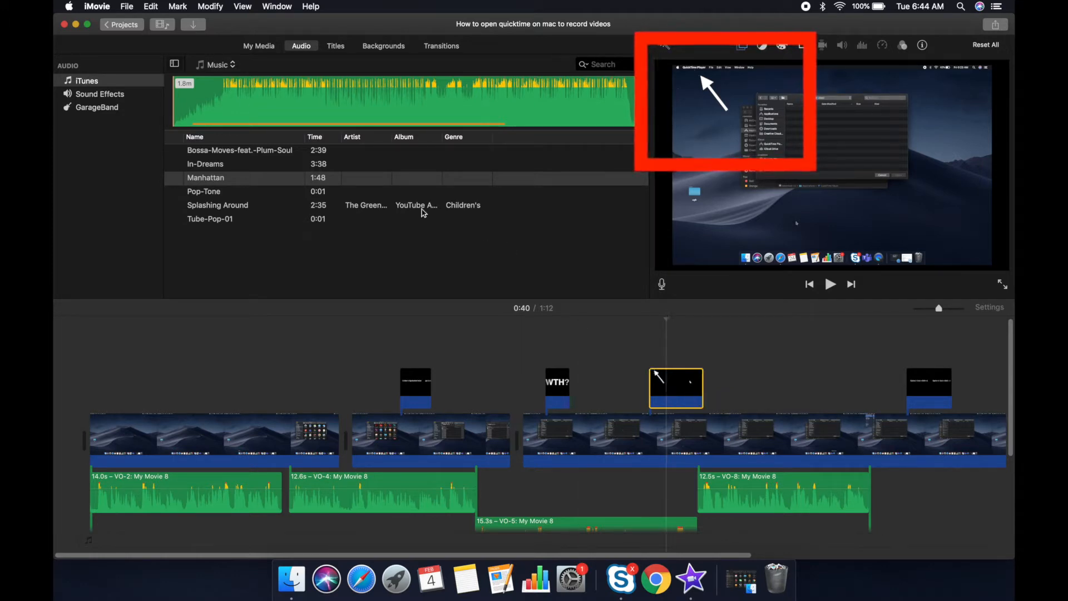
pyautogui.click(76, 24)
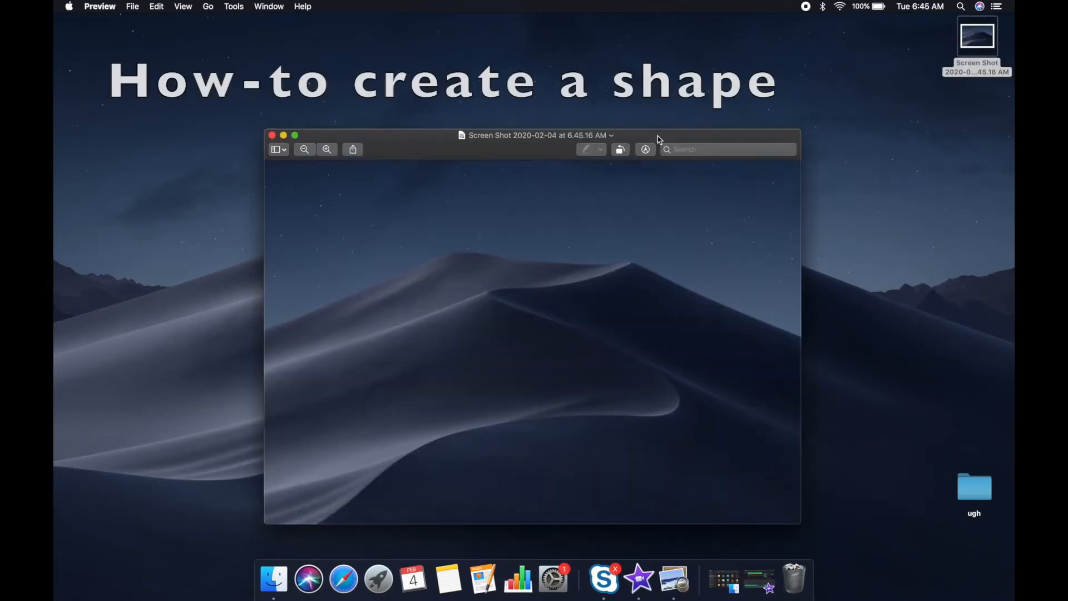
pyautogui.moveTo(644, 150)
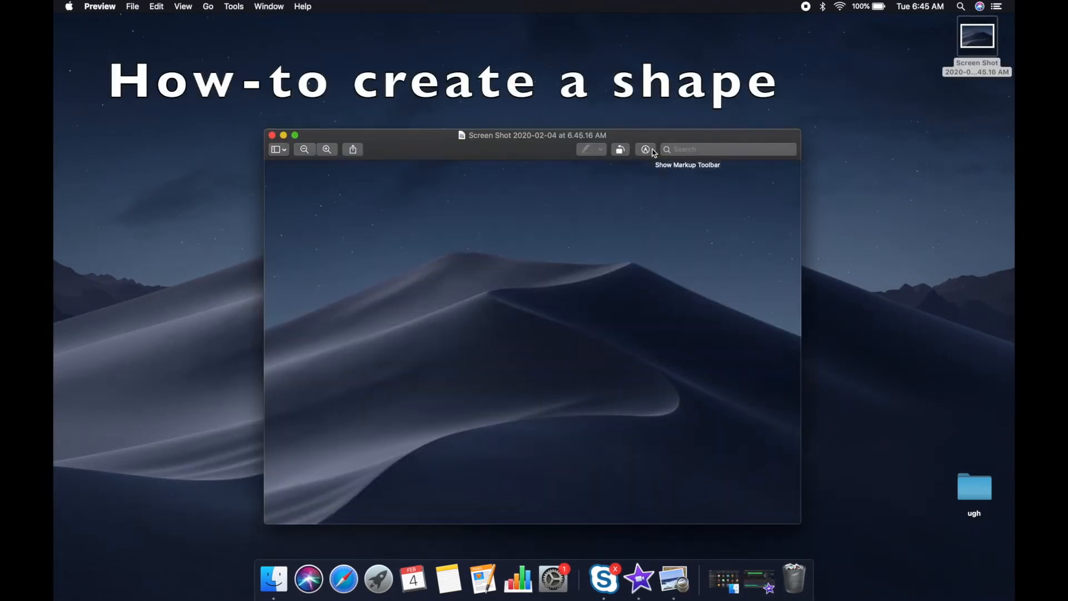
pyautogui.click(644, 149)
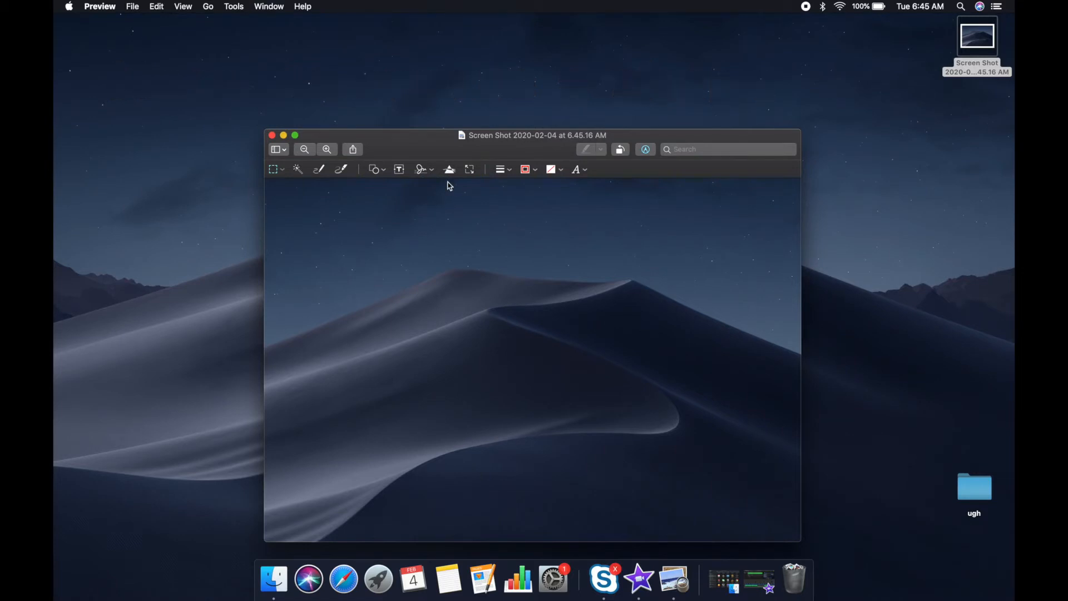
pyautogui.moveTo(283, 172)
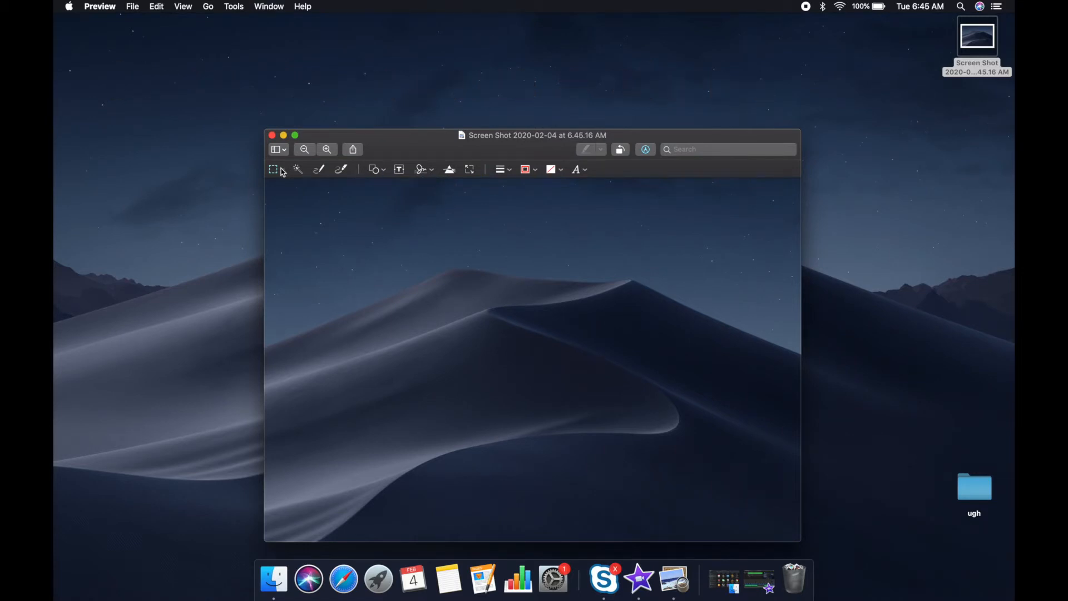
pyautogui.click(272, 169)
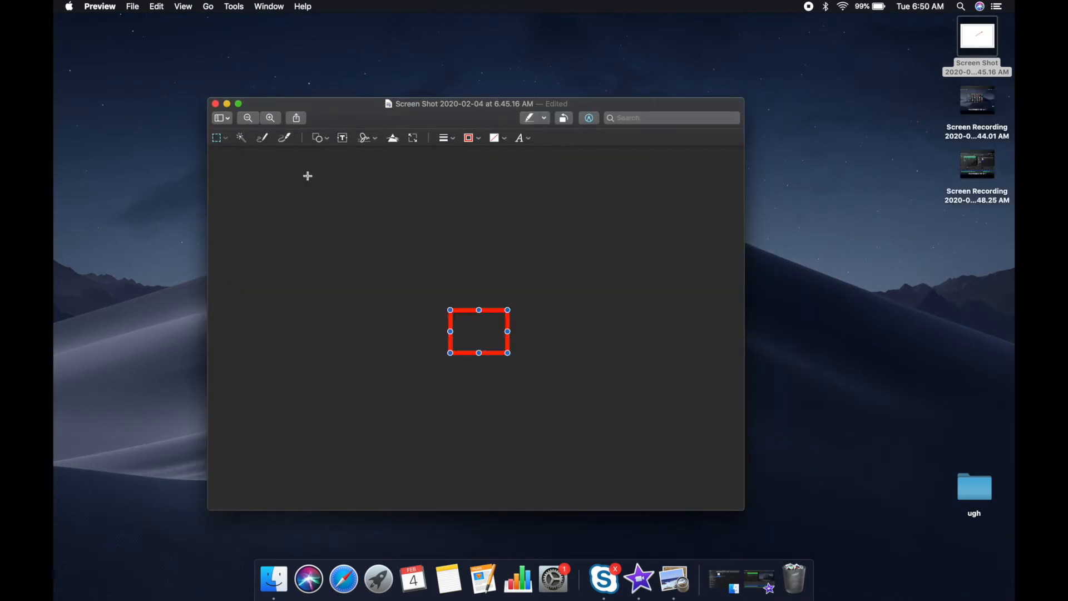
pyautogui.moveTo(471, 244)
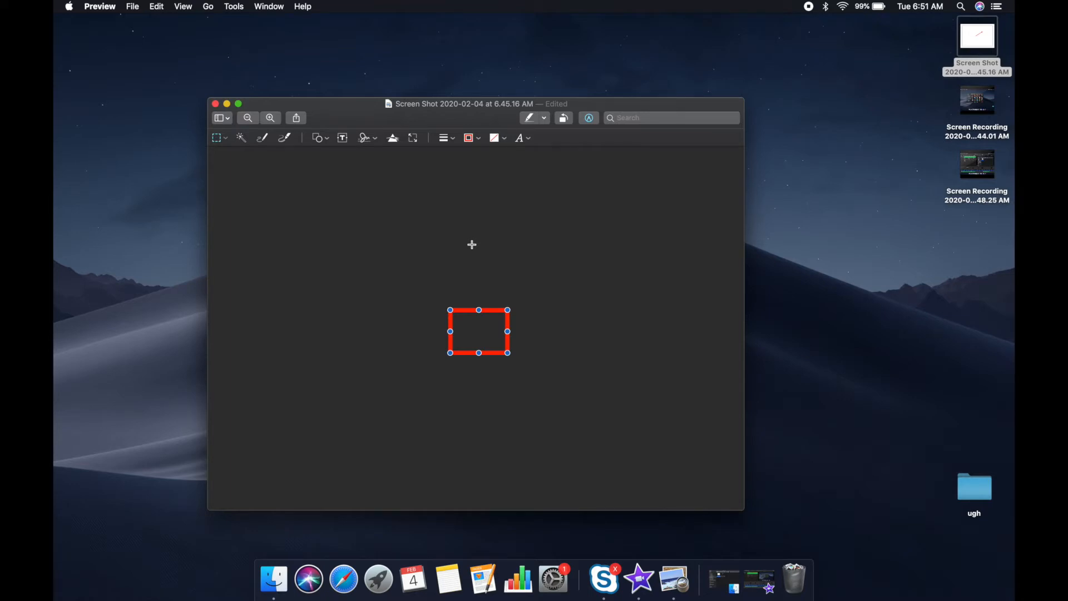
pyautogui.moveTo(497, 179)
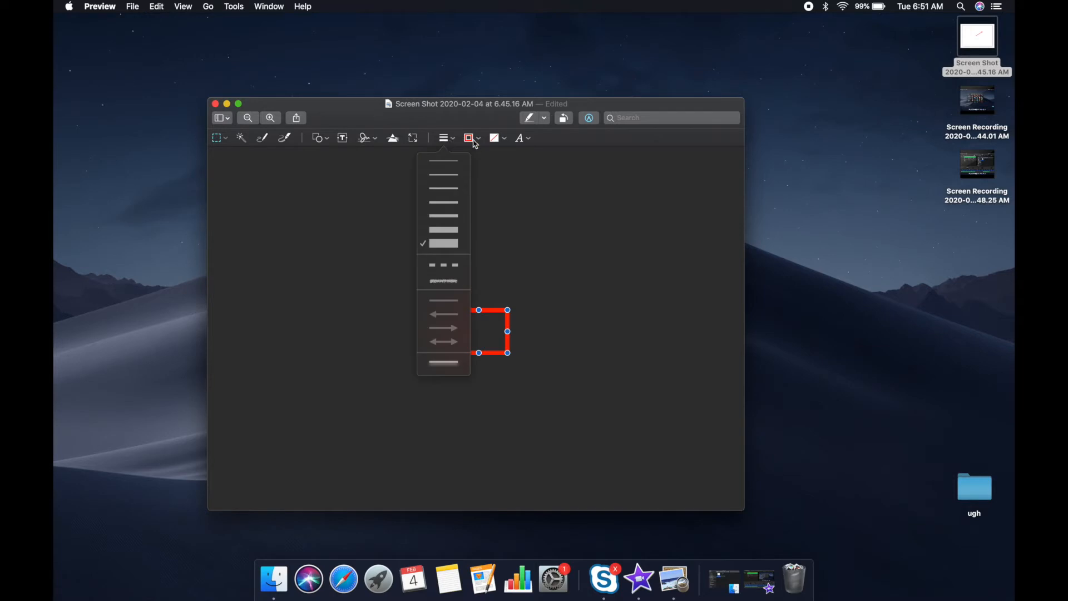
# Step: Check the shape's border colour options, then close the edited screenshot
pyautogui.click(494, 138)
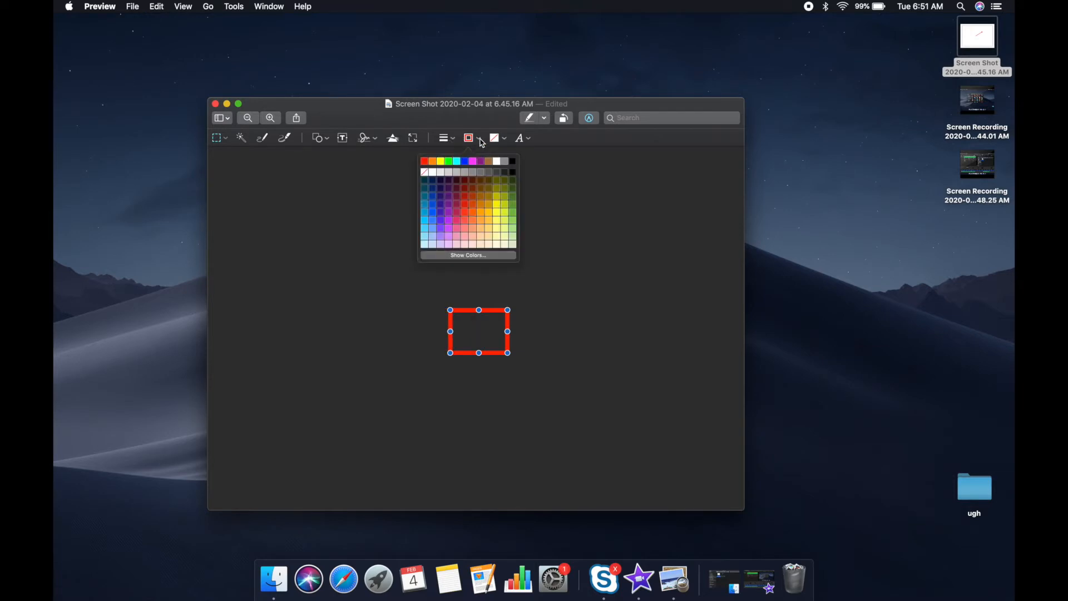
pyautogui.moveTo(495, 140)
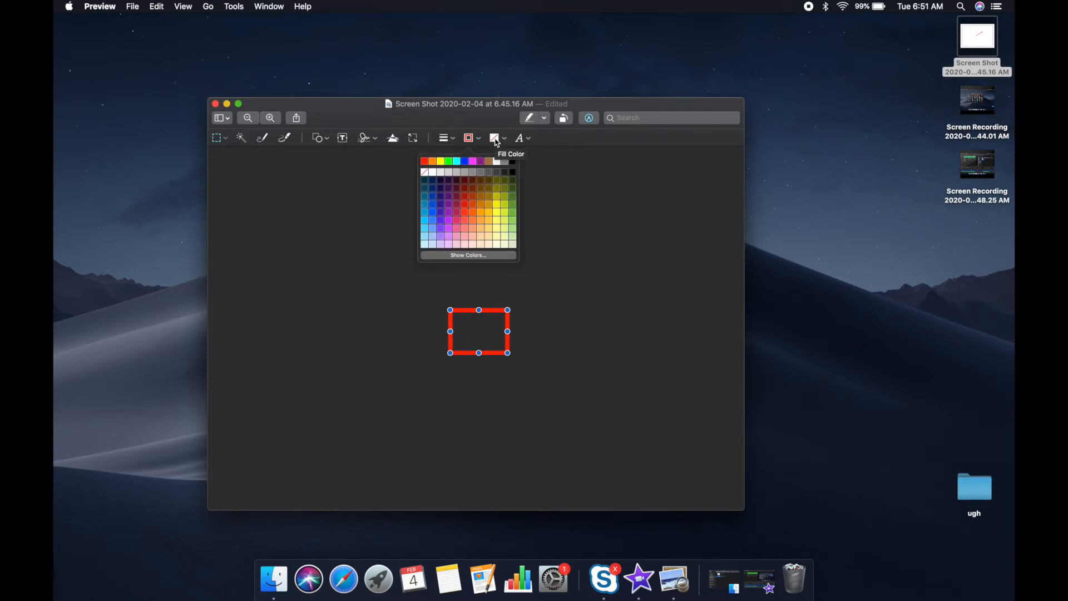
pyautogui.moveTo(497, 138)
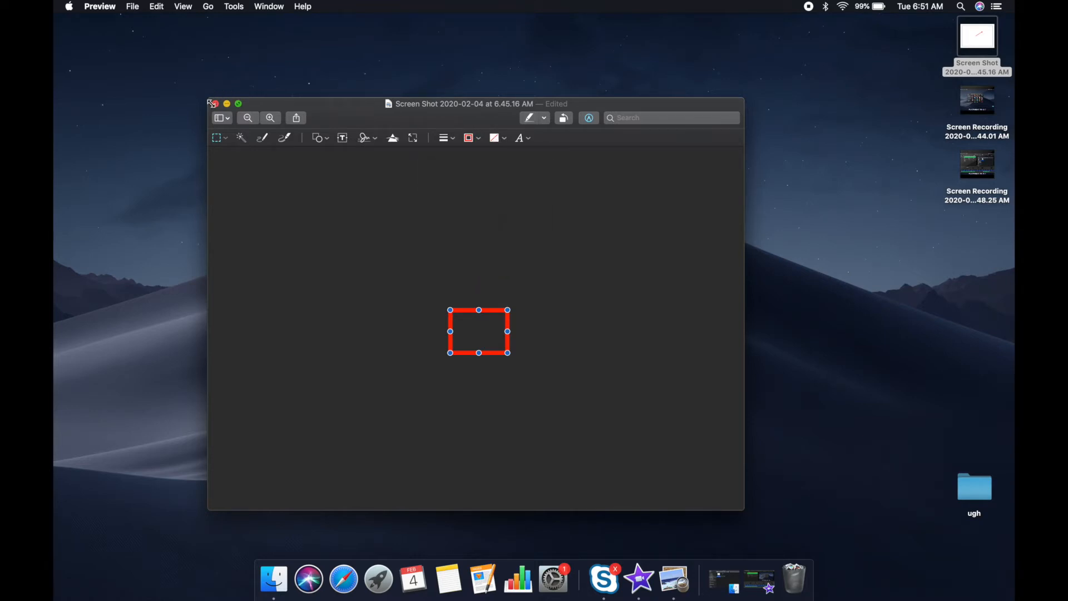
pyautogui.click(212, 103)
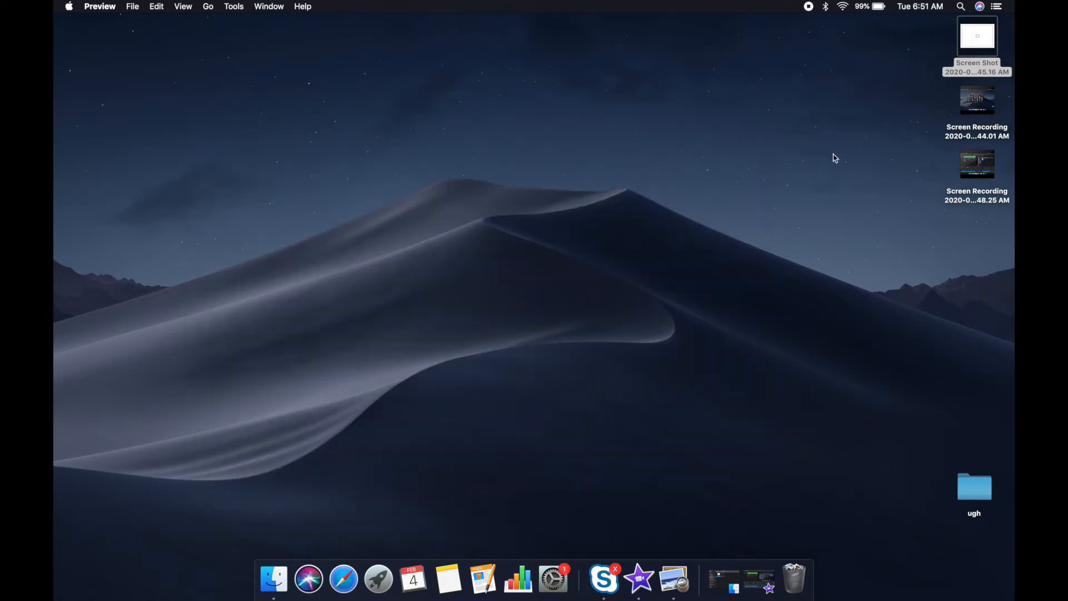
pyautogui.moveTo(760, 210)
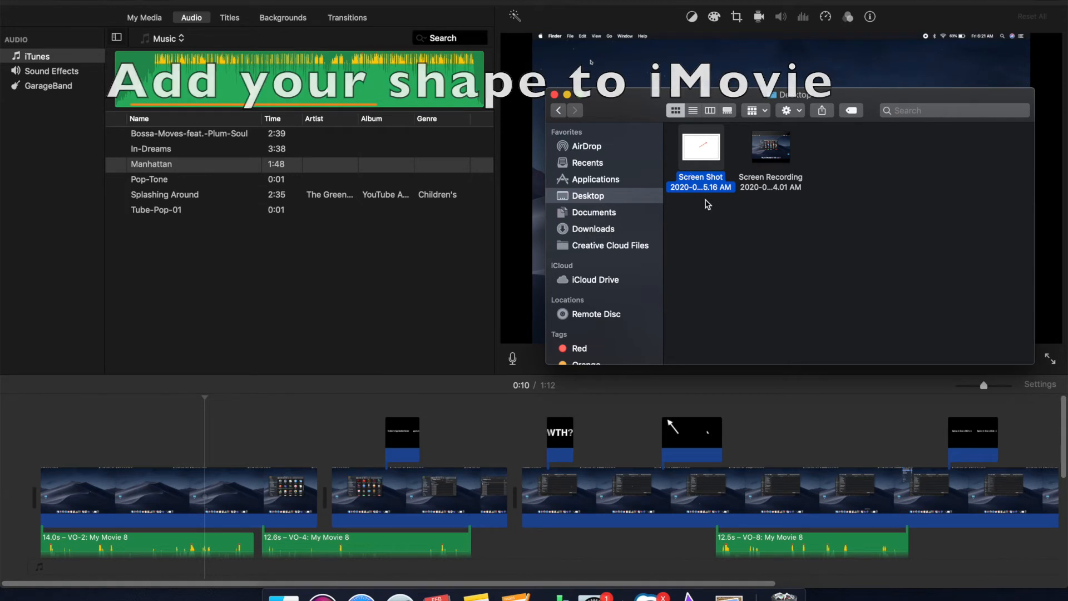
pyautogui.moveTo(700, 157)
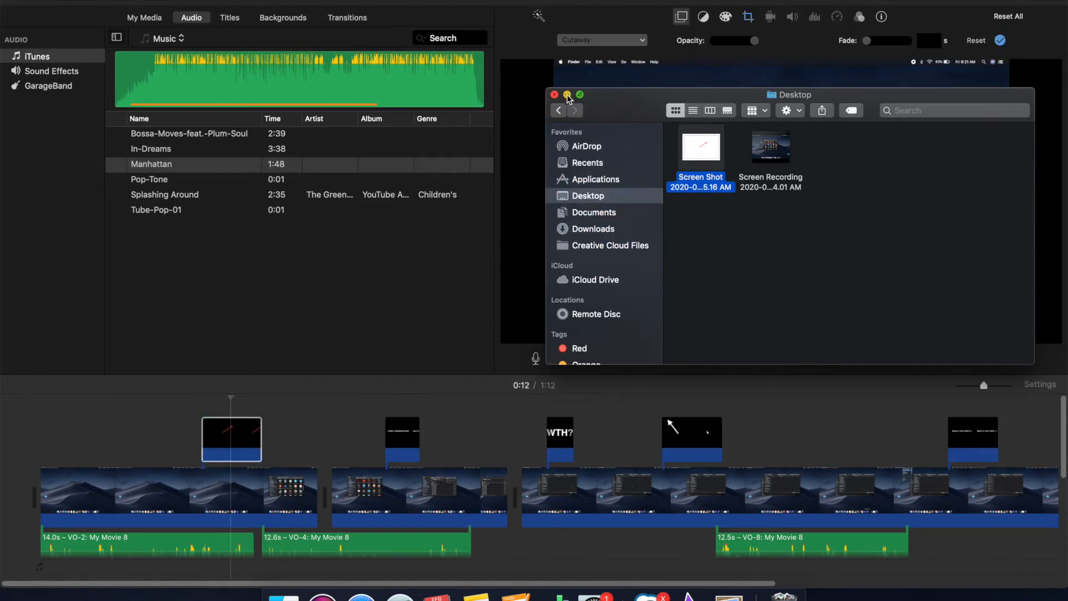
# Step: Minimize the Finder window after adding the screenshot as a cutaway clip
pyautogui.click(554, 95)
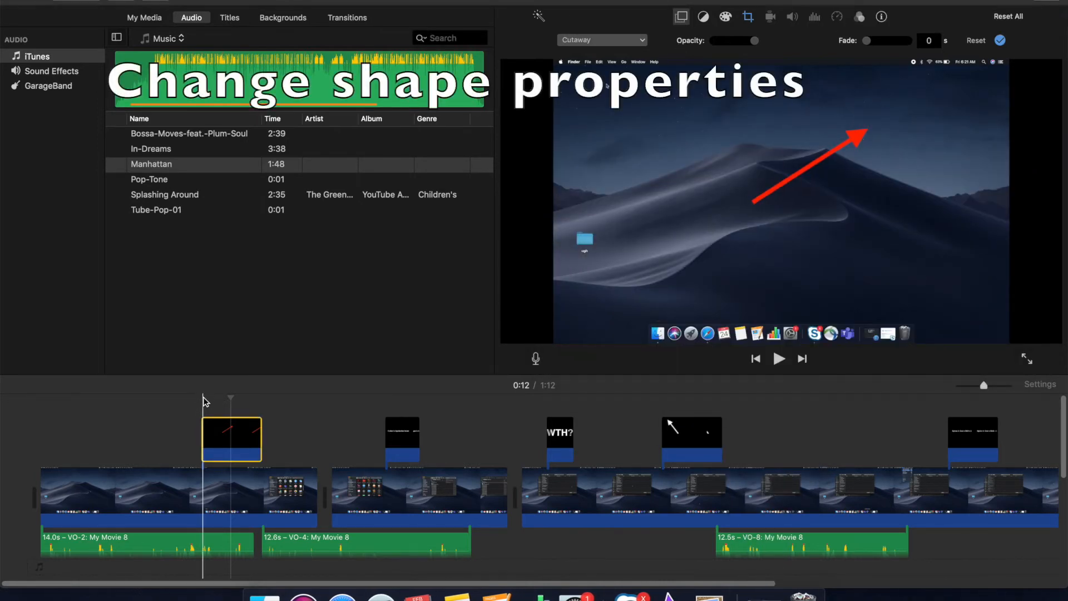
pyautogui.click(779, 358)
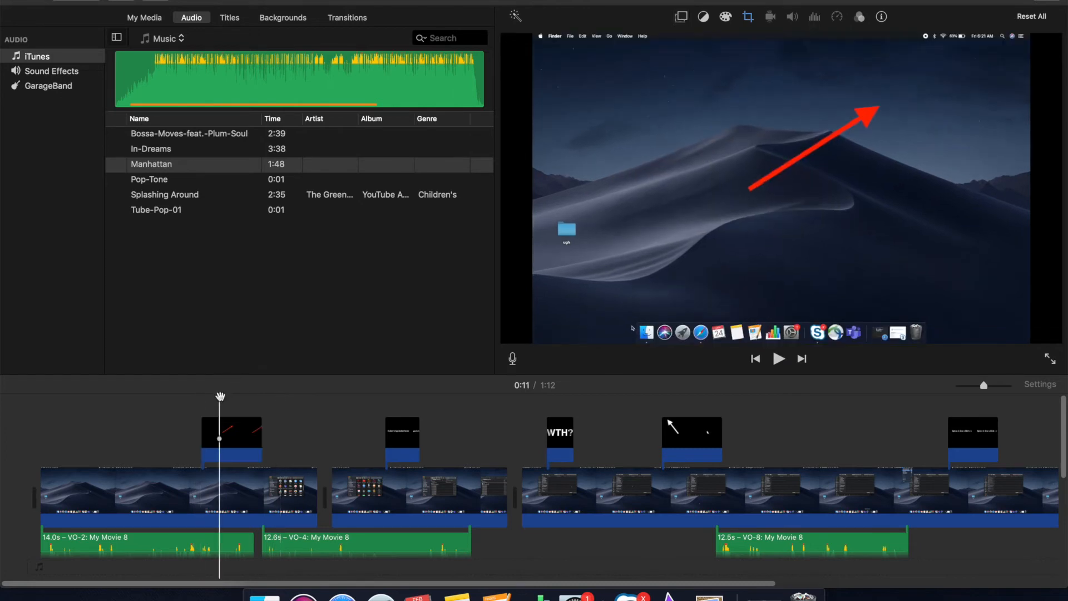
pyautogui.click(231, 439)
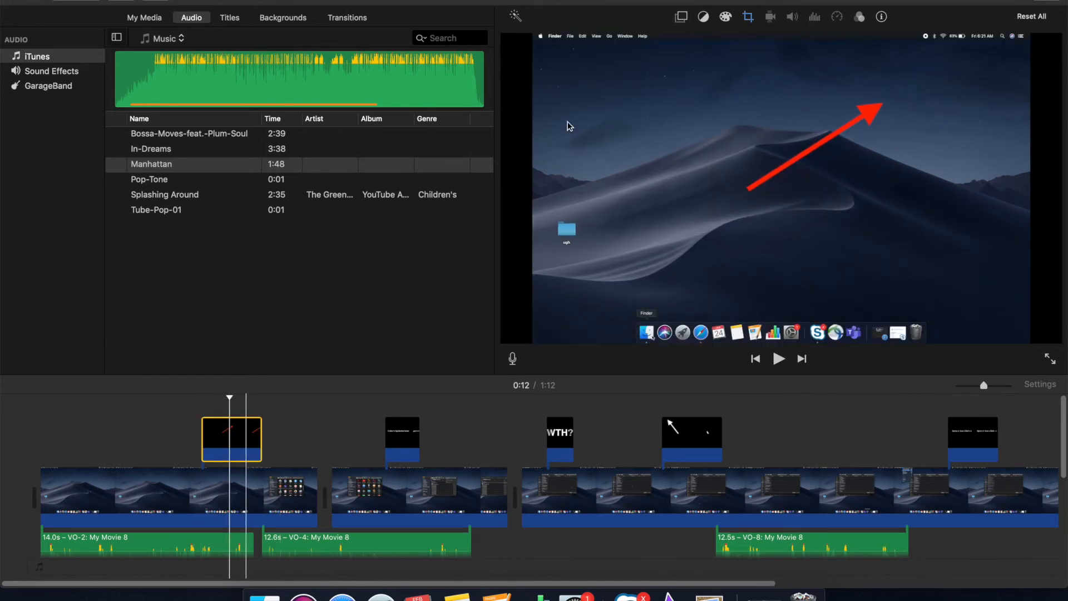
pyautogui.click(748, 16)
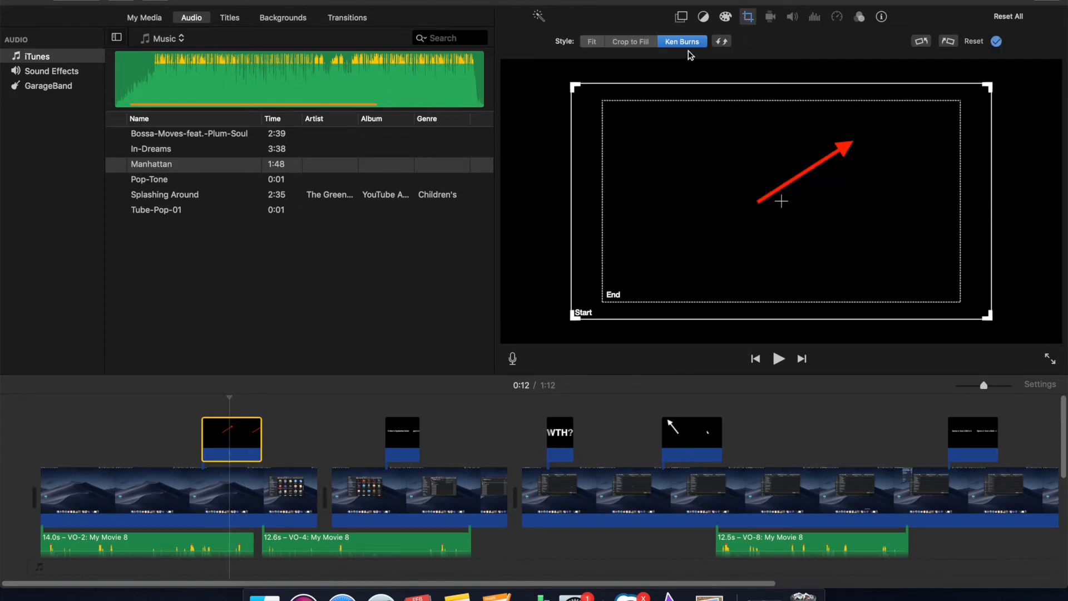
pyautogui.moveTo(692, 49)
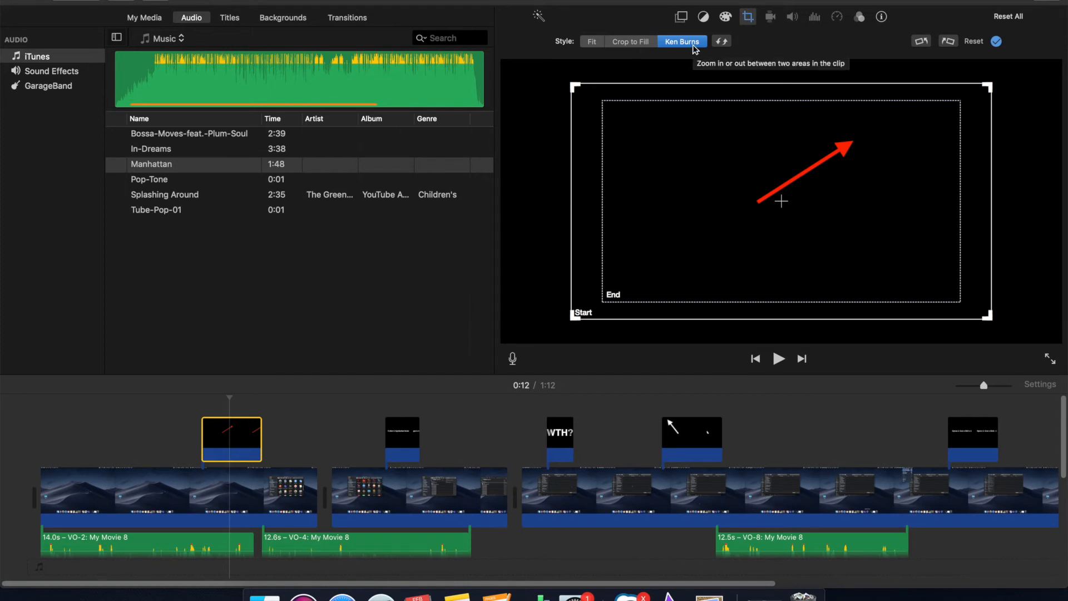
pyautogui.moveTo(597, 58)
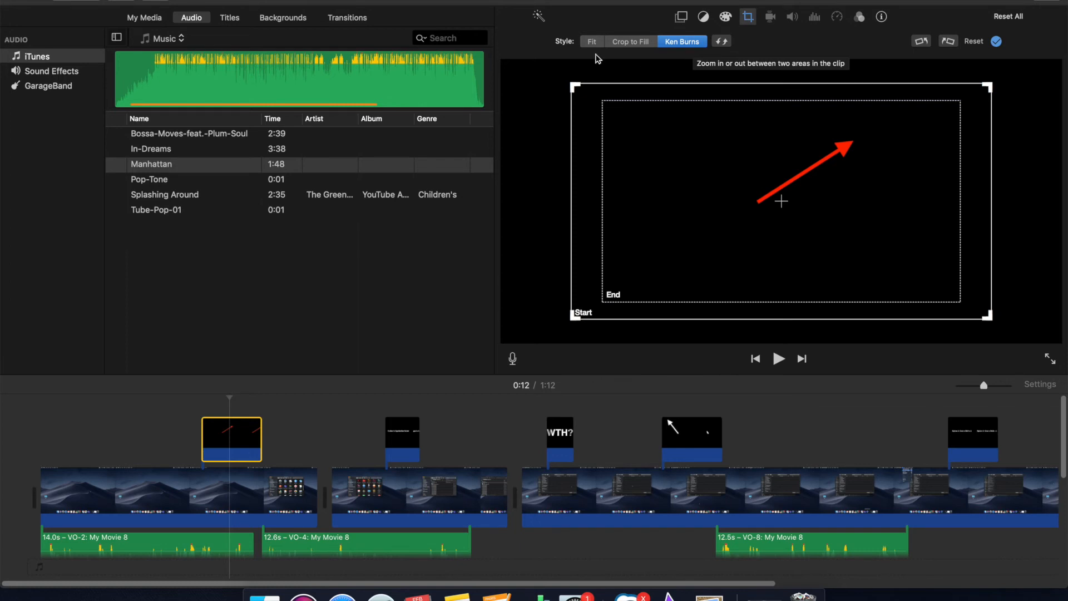
# Step: Set the red arrow clip's crop style from Ken Burns to Fit
pyautogui.click(592, 40)
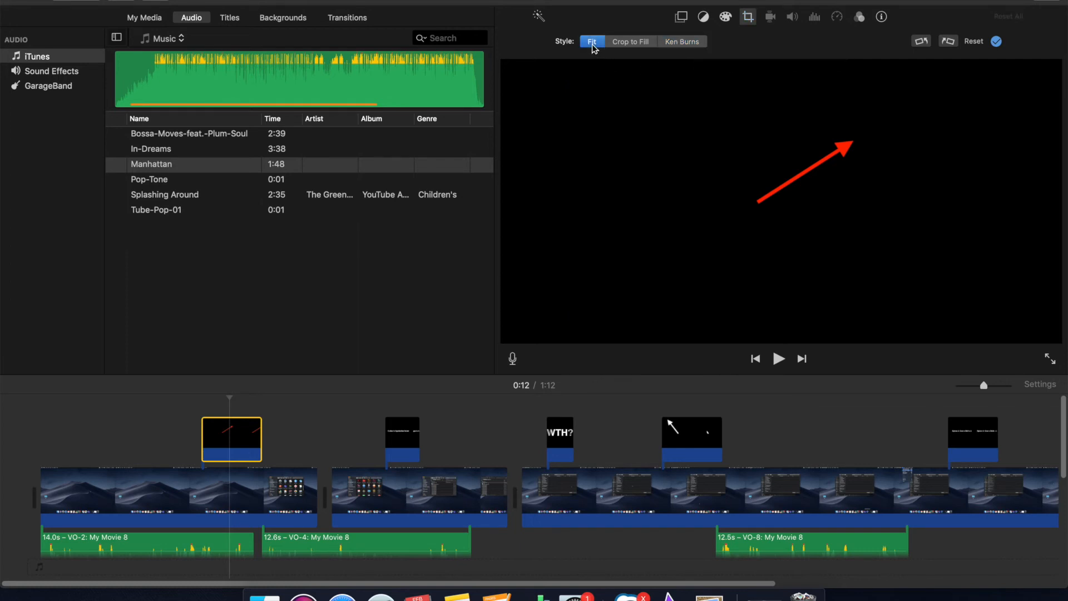
pyautogui.moveTo(591, 41)
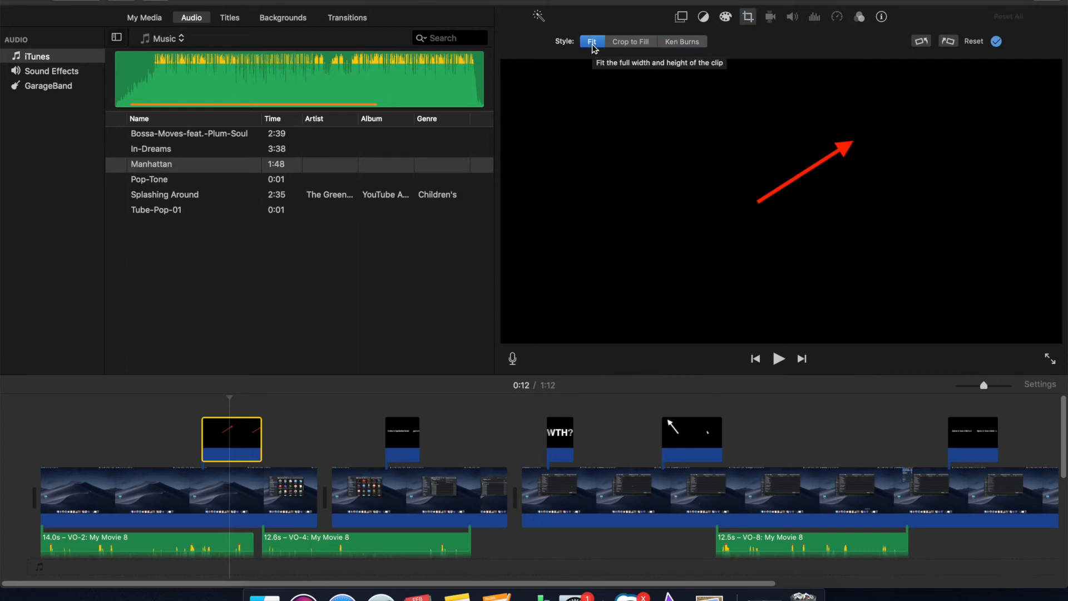
# Step: Set the red arrow clip's overlay type to Picture in Picture
pyautogui.click(680, 16)
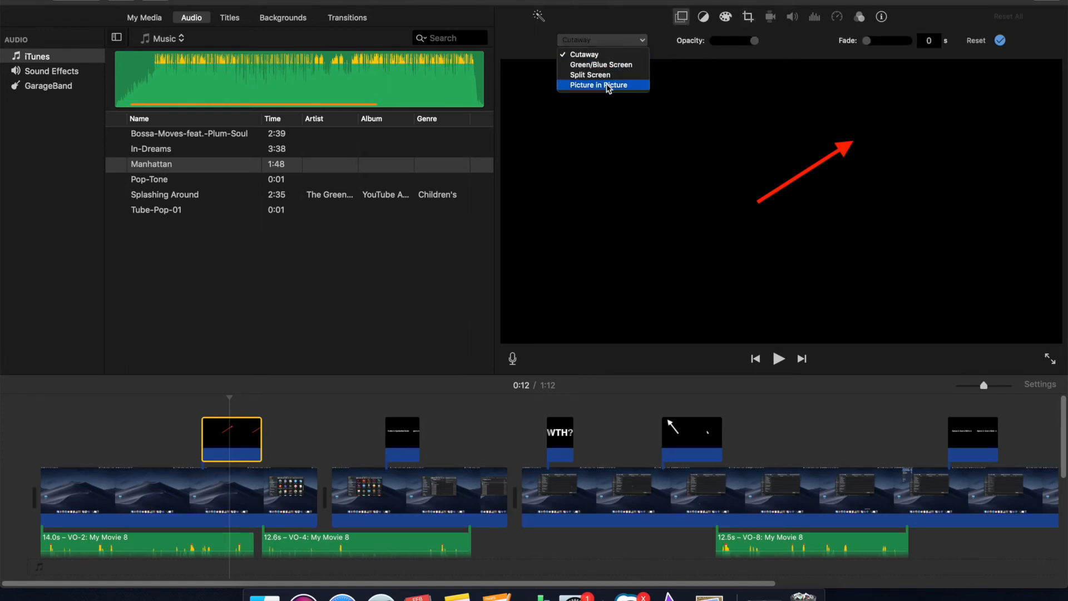
pyautogui.click(602, 85)
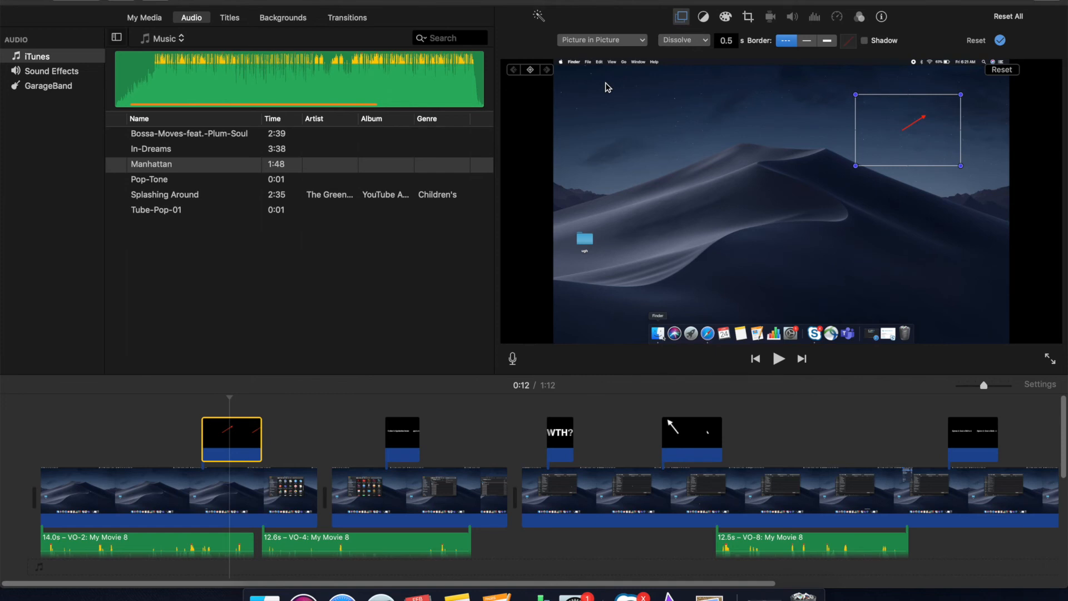
pyautogui.moveTo(855, 166)
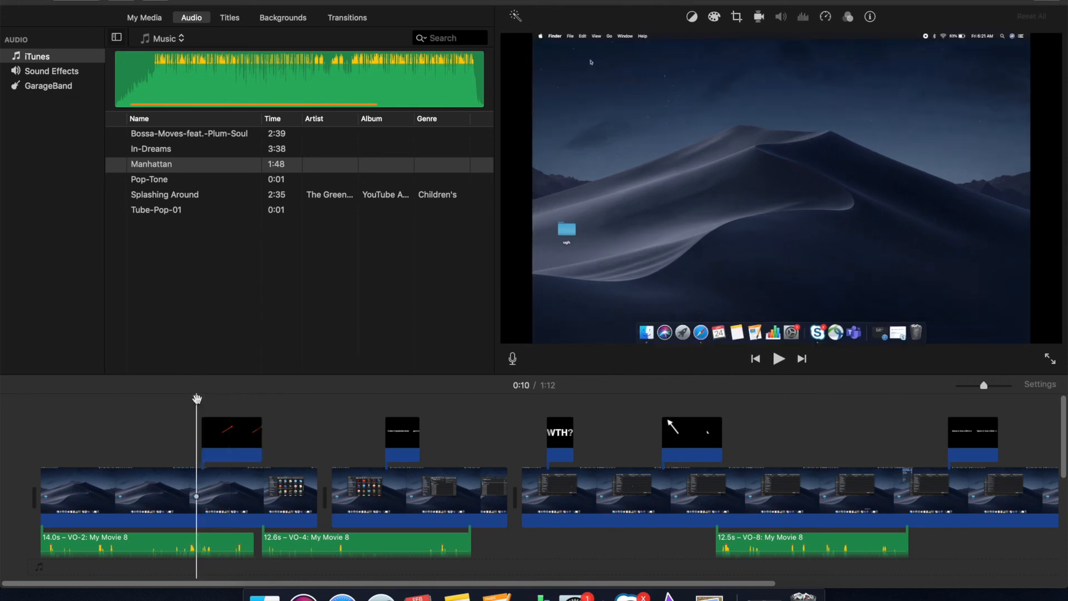
pyautogui.click(779, 358)
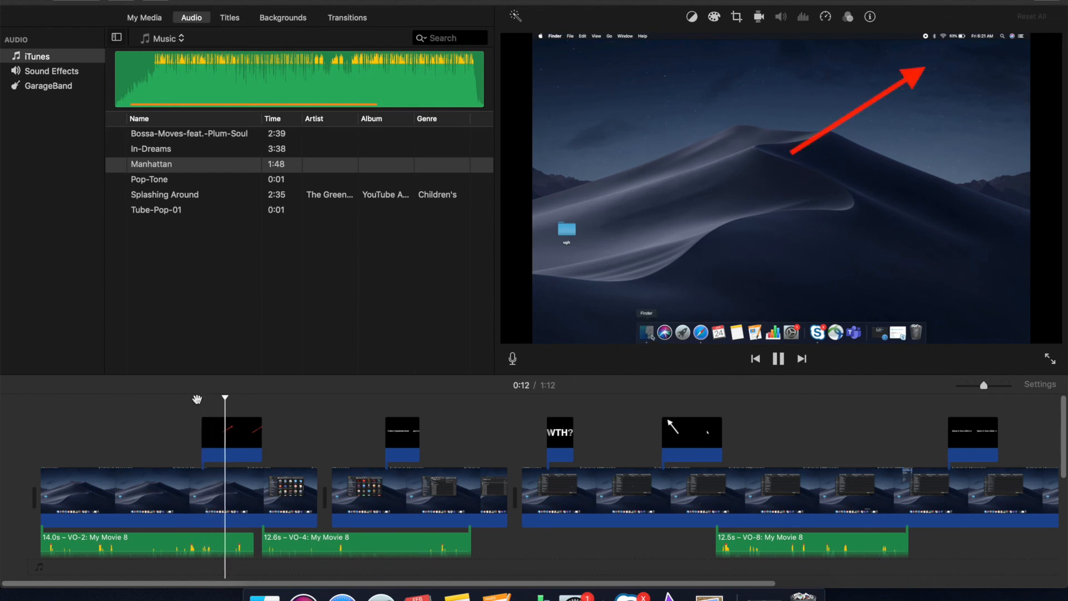